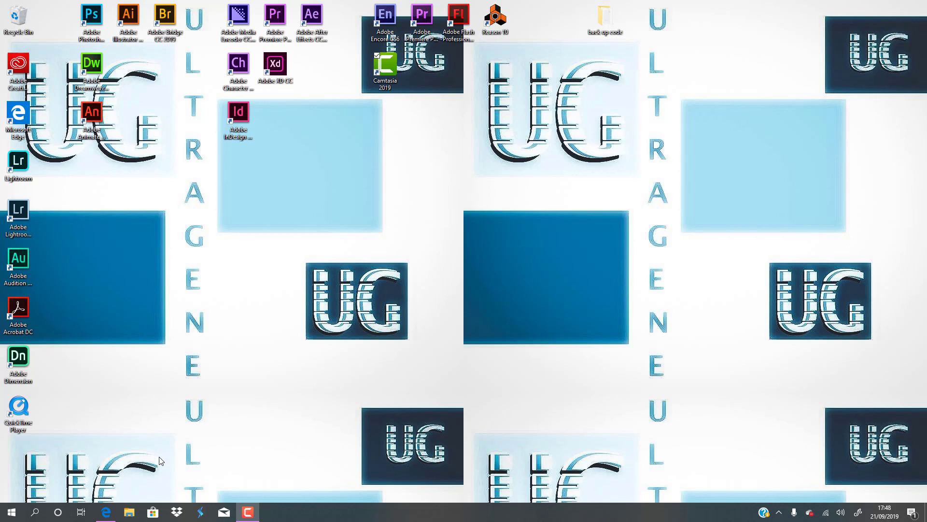
mouse_move(106, 512)
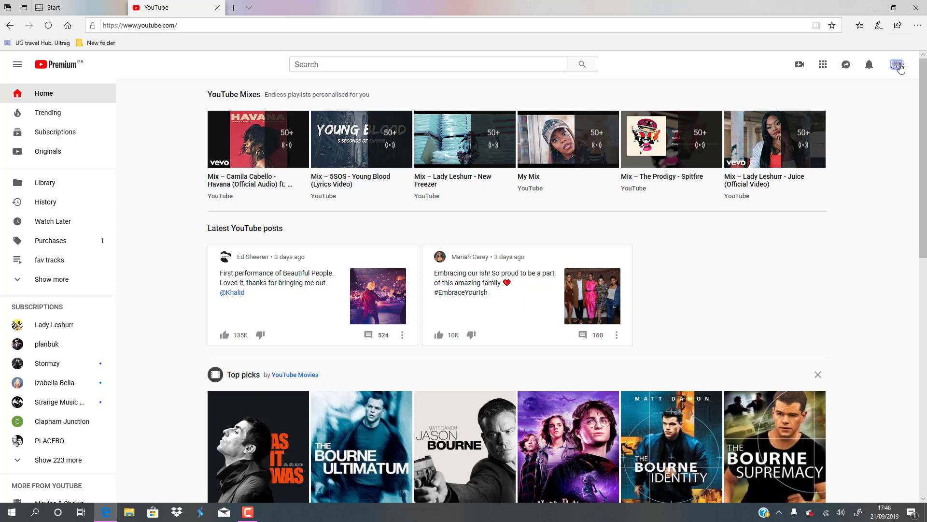
Go to the signed-in account's own channel, Ultragene Productions, from the avatar menu.
click(896, 65)
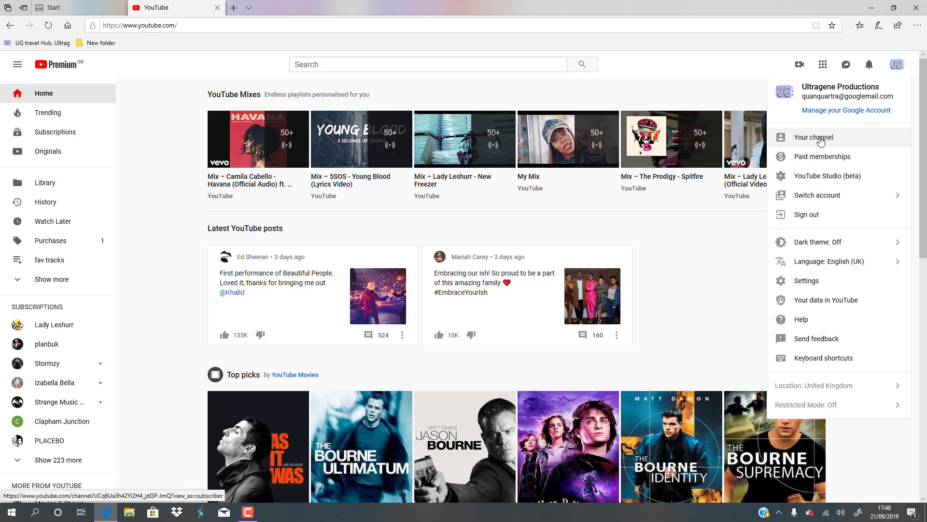
click(812, 137)
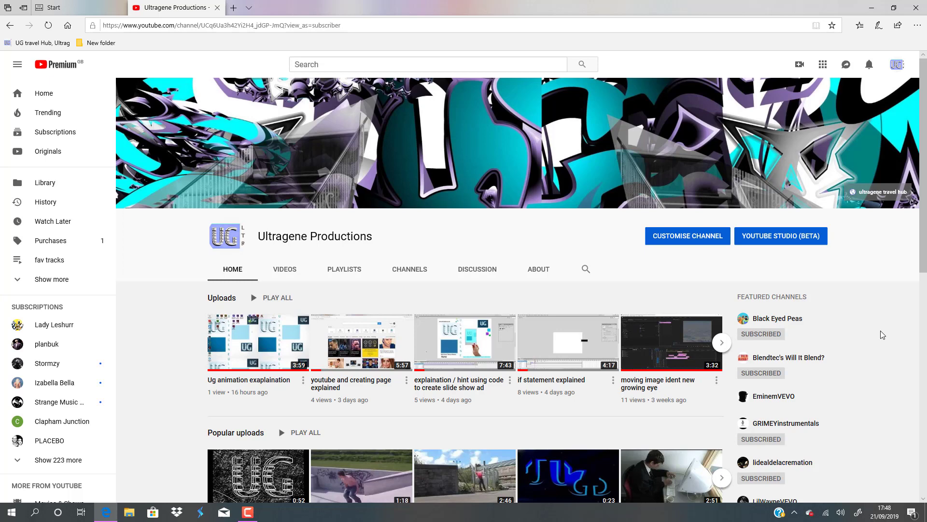
scroll(down, 3)
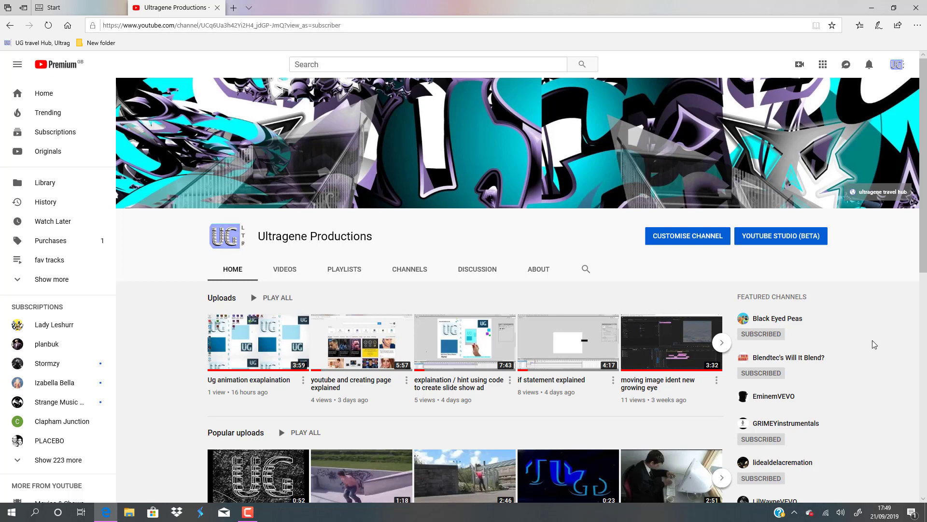
scroll(down, 3)
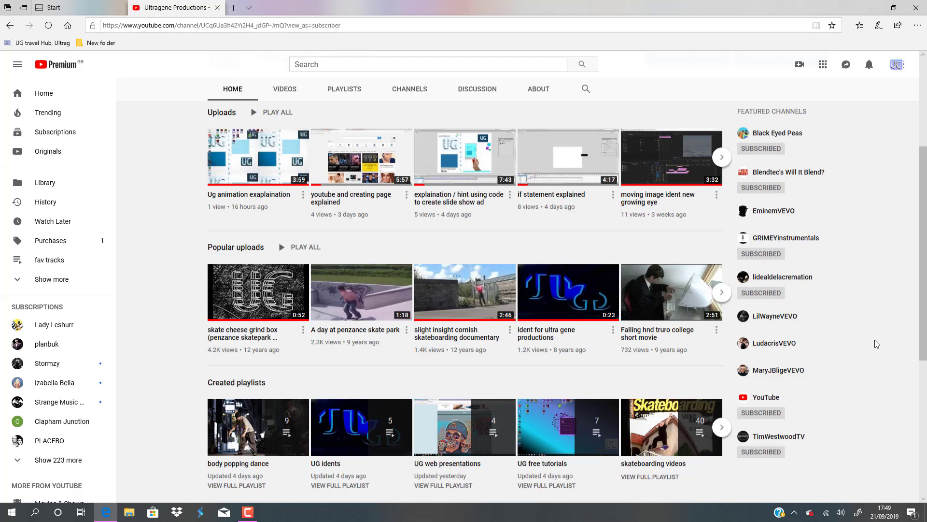
scroll(down, 3)
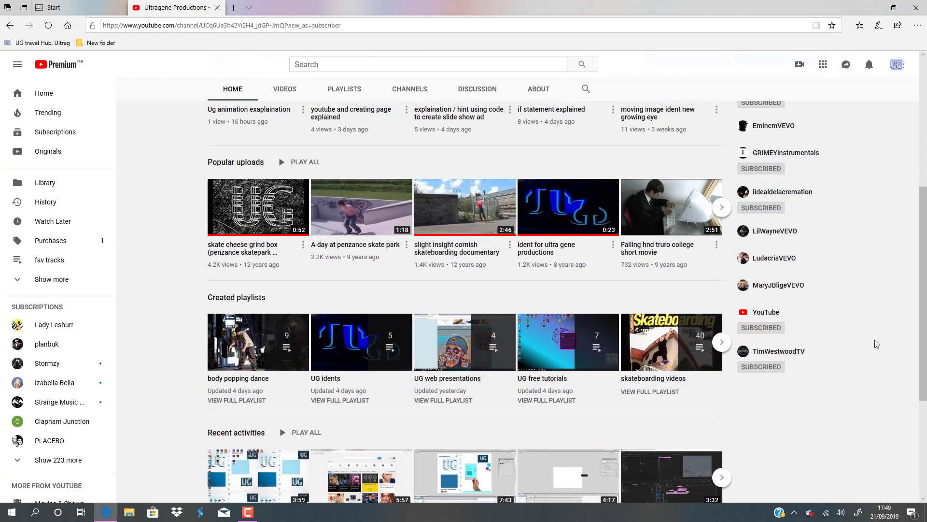
mouse_move(218, 406)
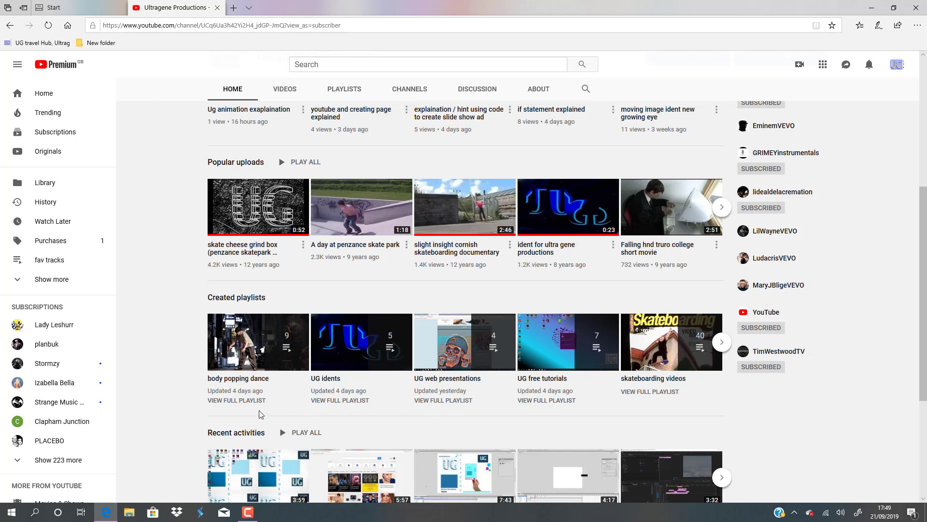
mouse_move(465, 342)
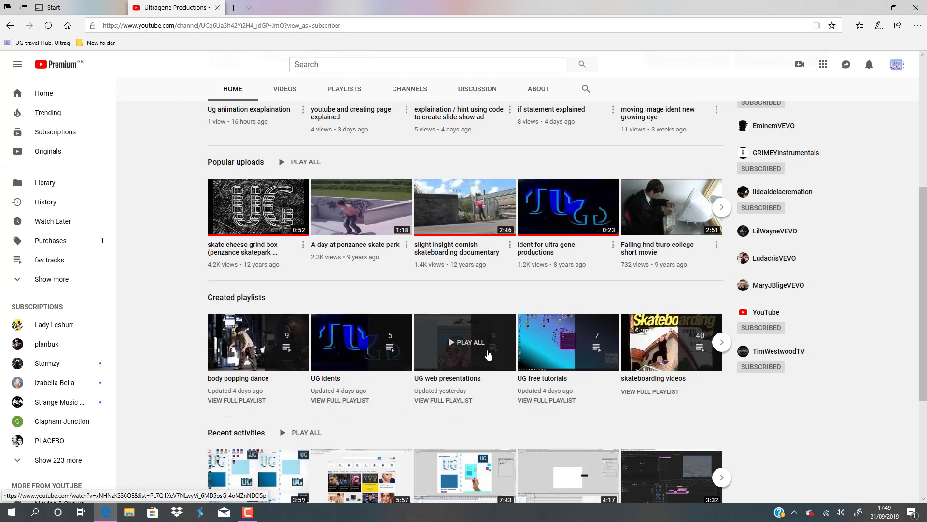
mouse_move(725, 362)
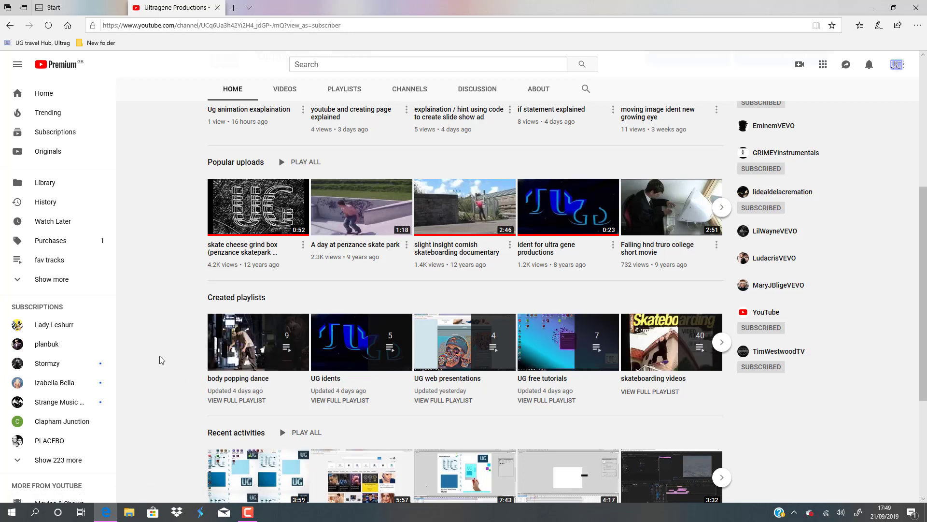
scroll(up, 3)
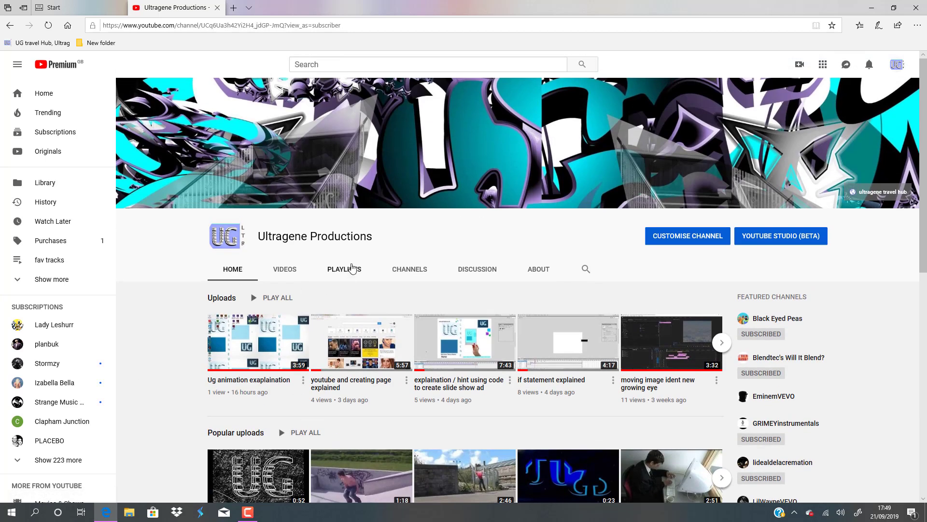
Browse the Playlists tab to see the channel's created playlists.
click(344, 270)
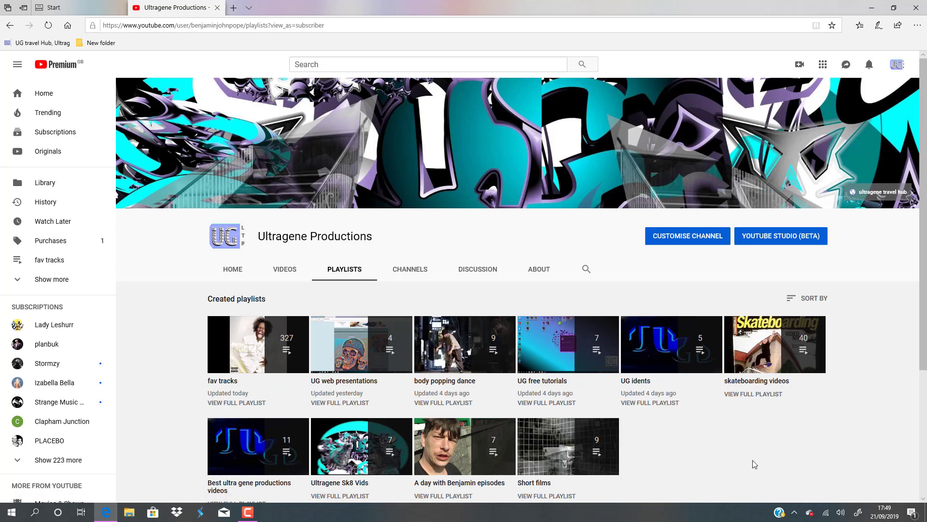
scroll(down, 3)
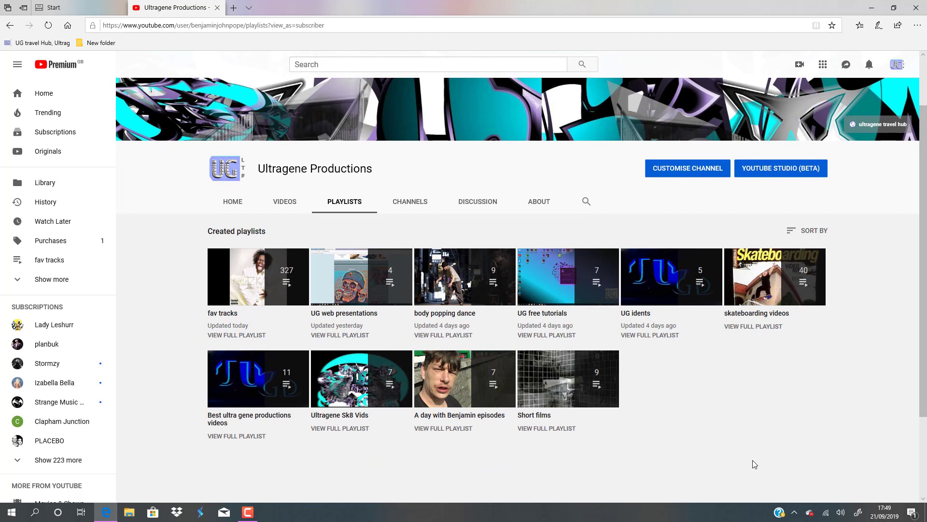
mouse_move(164, 327)
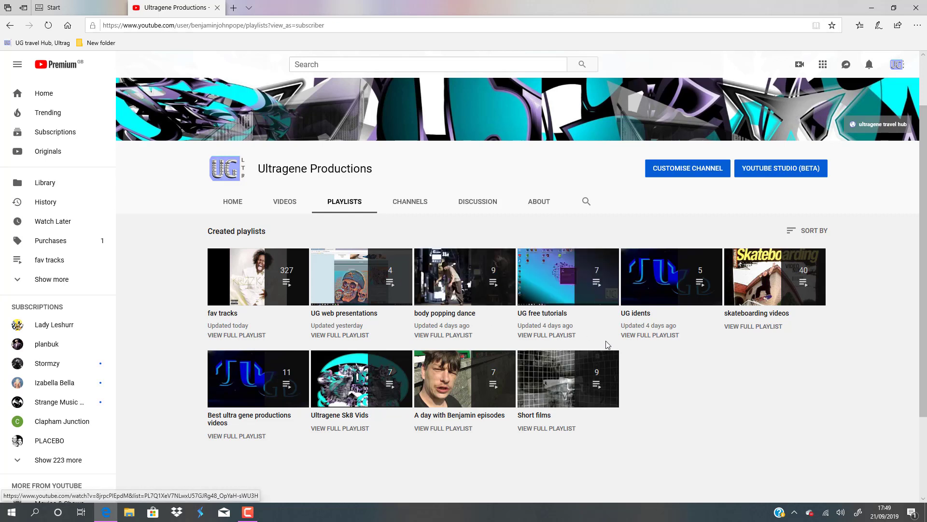
mouse_move(568, 277)
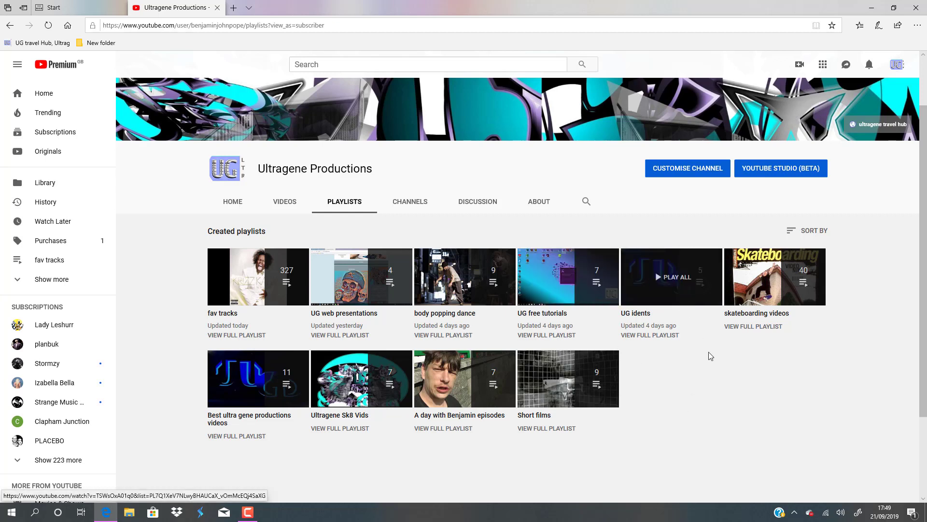
mouse_move(826, 382)
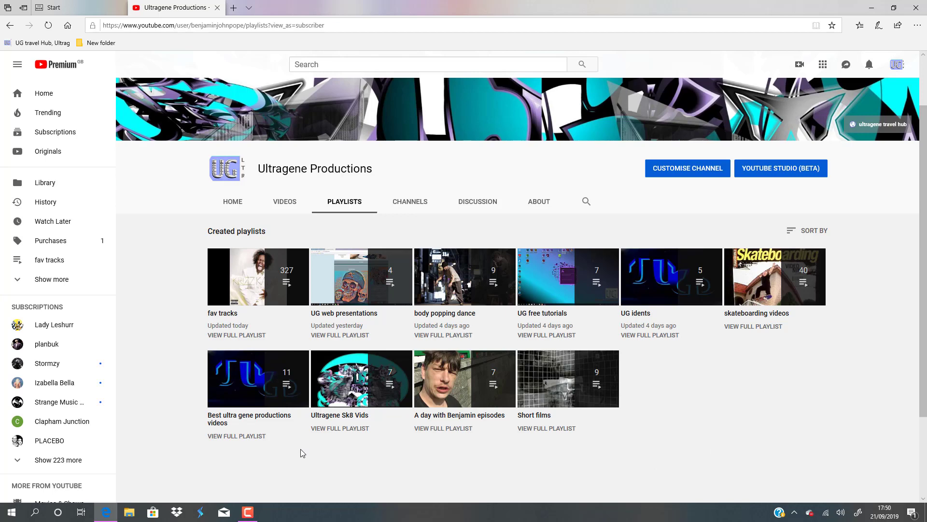
mouse_move(681, 434)
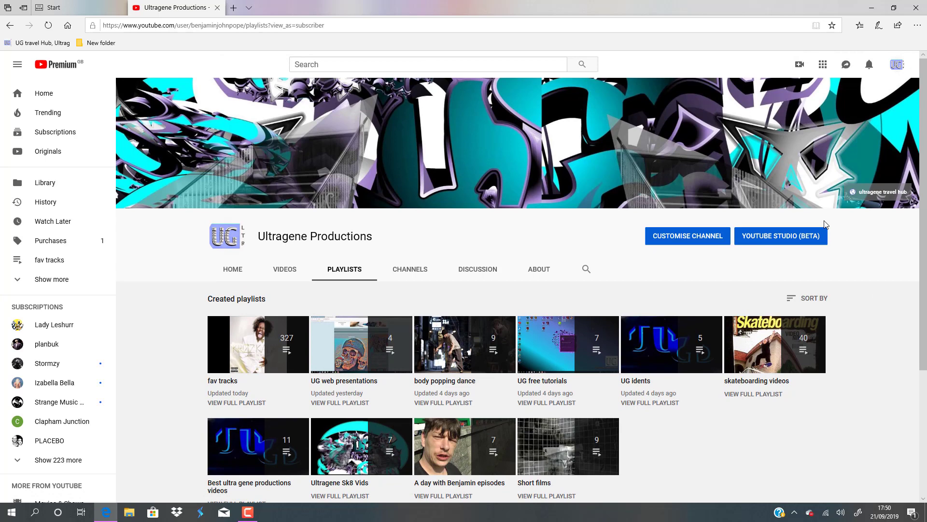
scroll(down, 3)
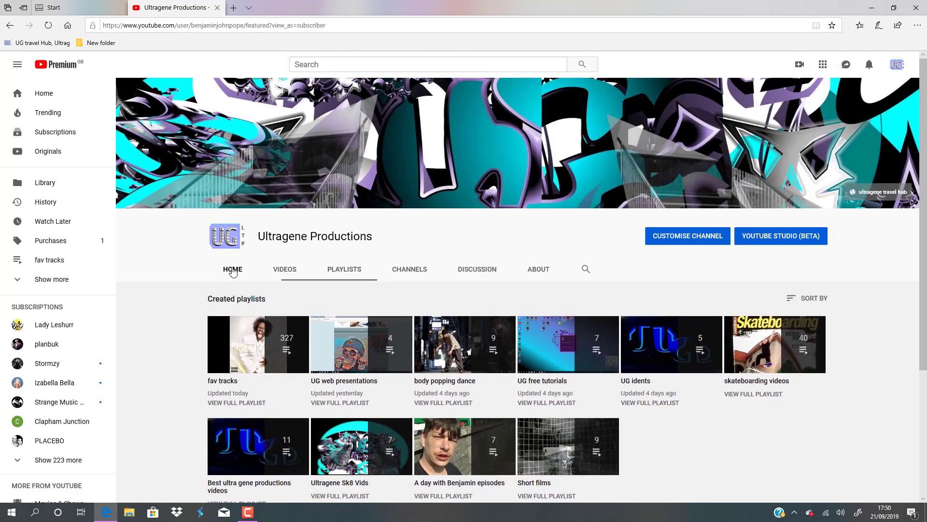
Browse the Home tab's uploads, popular uploads, featured channels and created playlists sections.
click(233, 270)
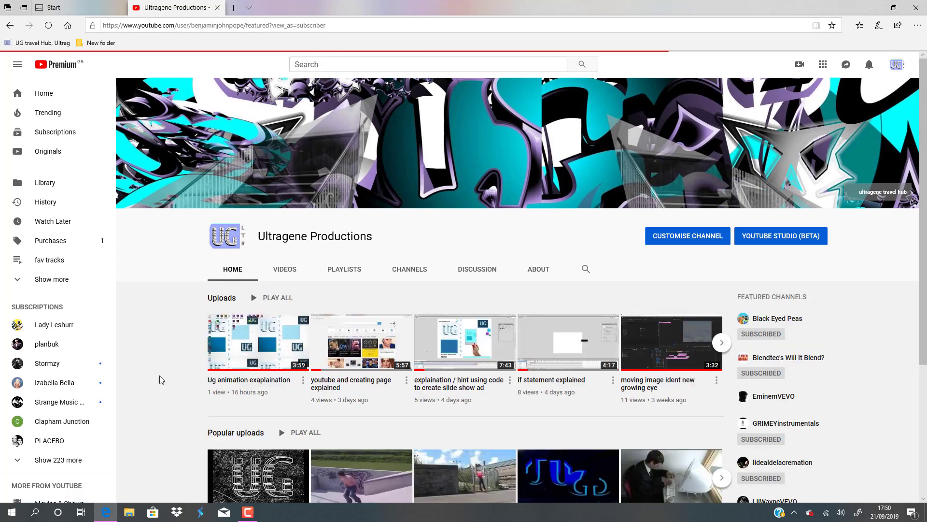
scroll(down, 3)
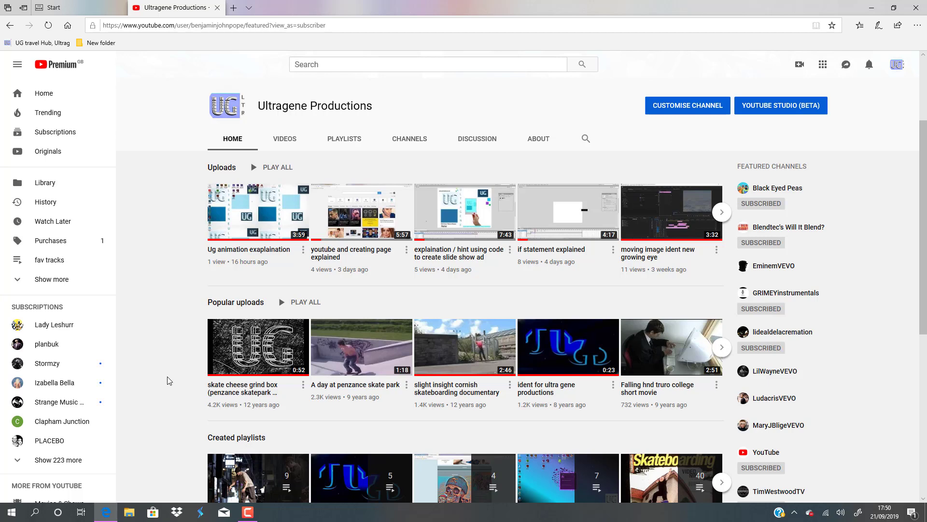
scroll(down, 3)
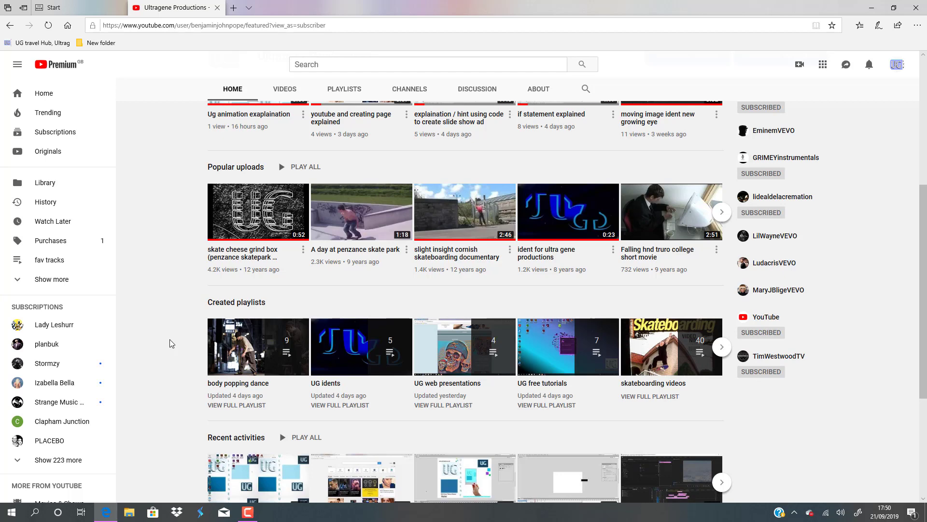
scroll(down, 3)
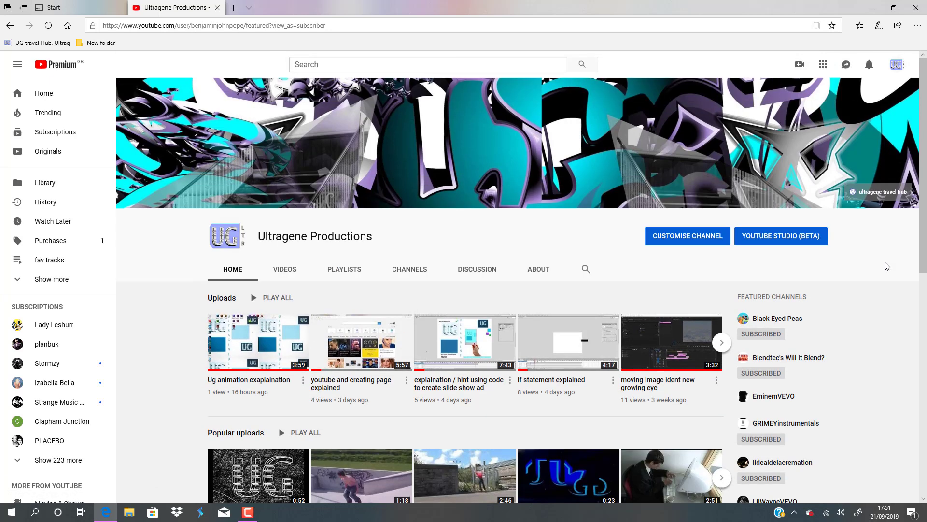
scroll(down, 3)
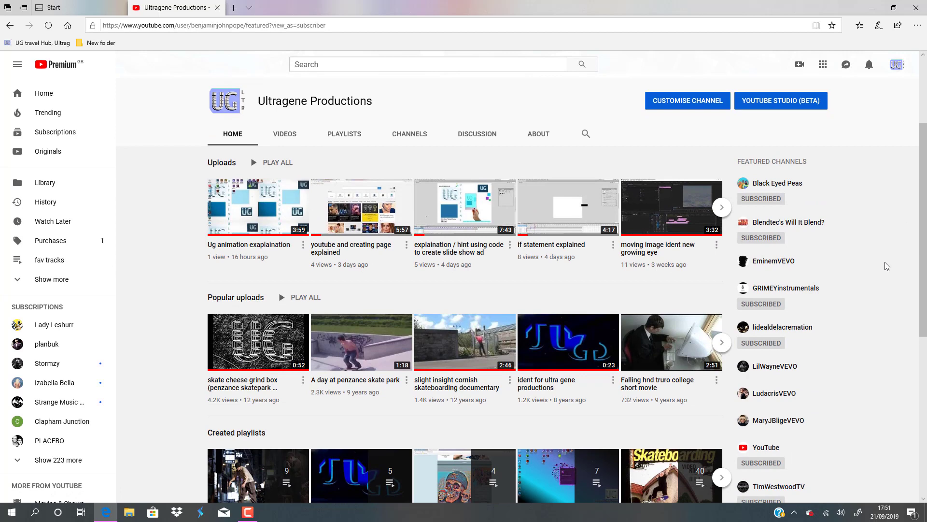